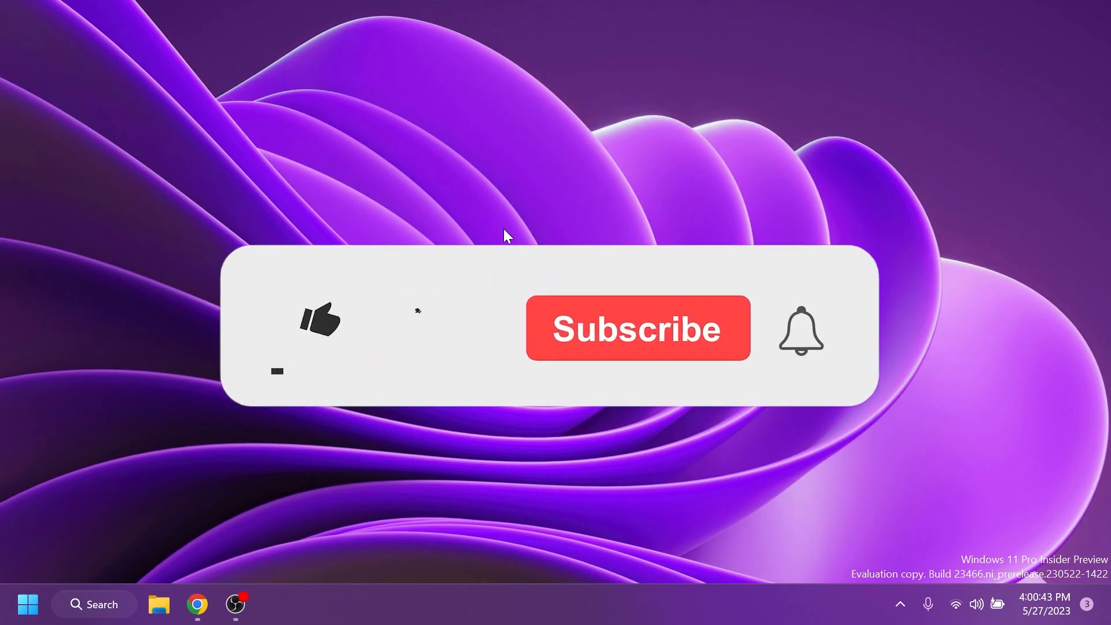
Step: Navigate to the ViVeTool v0.3.3 release page and bring its Assets list into view
{"action": "left_click", "coordinate": [319, 328]}
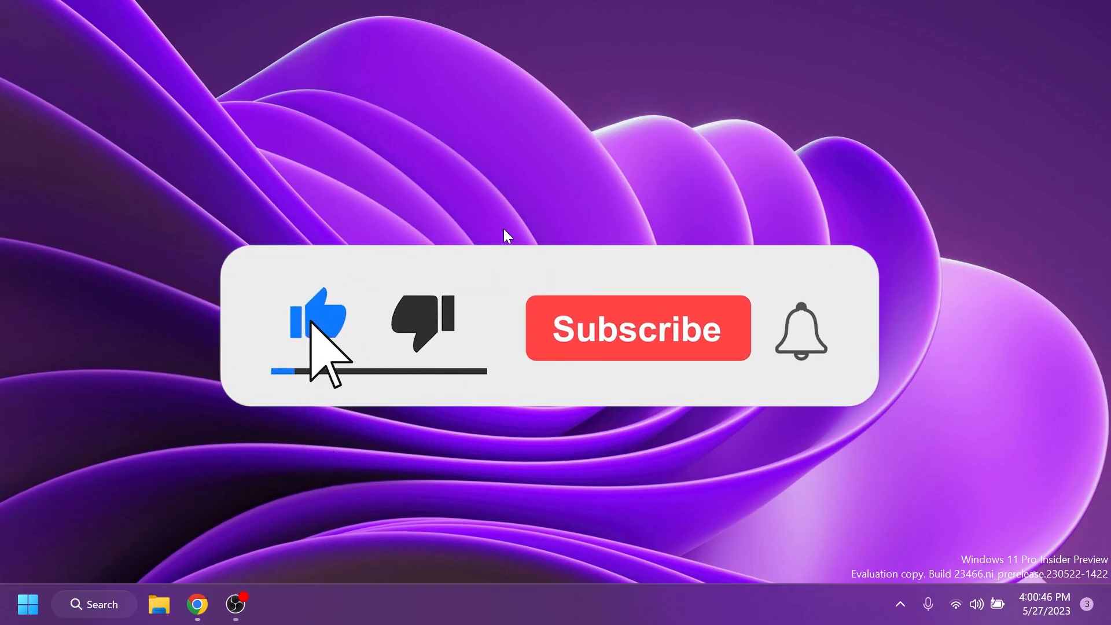
{"action": "left_click", "coordinate": [639, 329]}
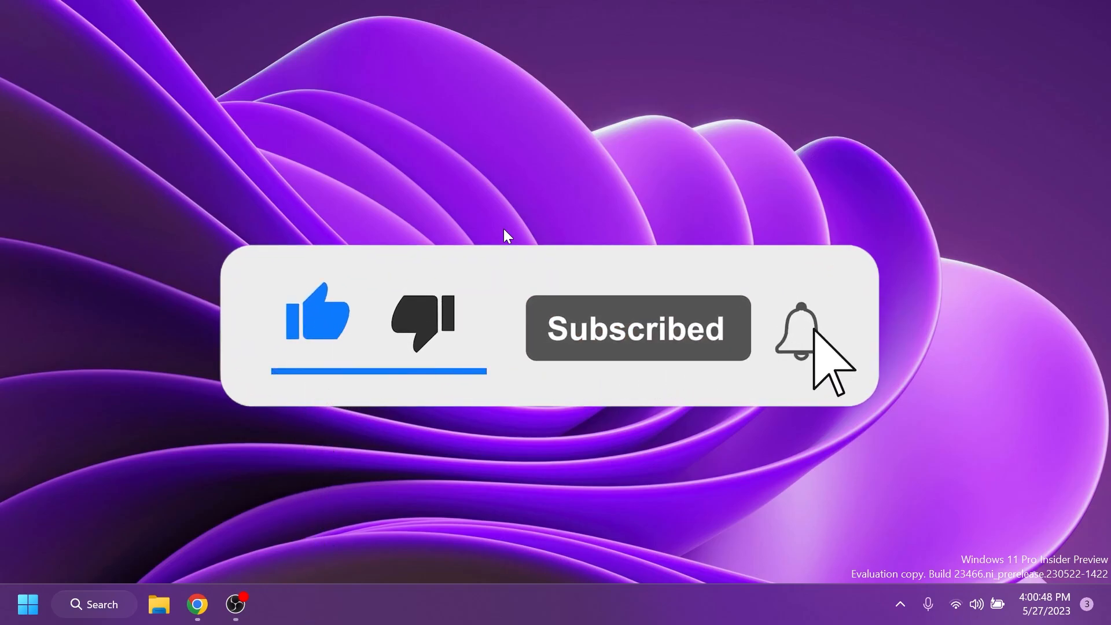
{"action": "left_click", "coordinate": [798, 334]}
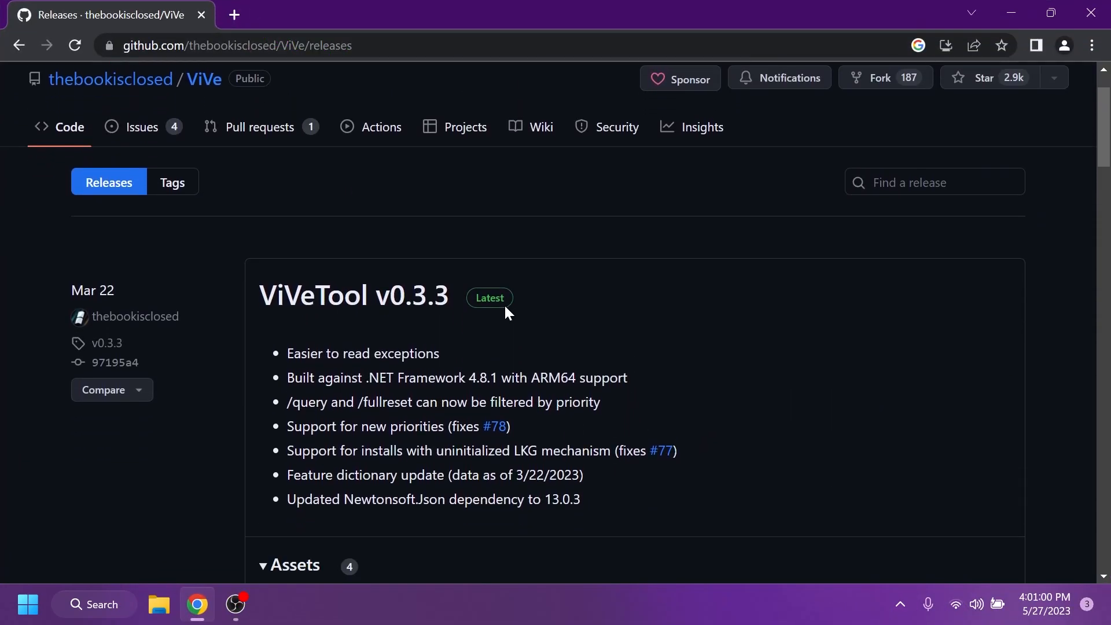
{"action": "scroll", "scroll_direction": "down", "scroll_amount": 3}
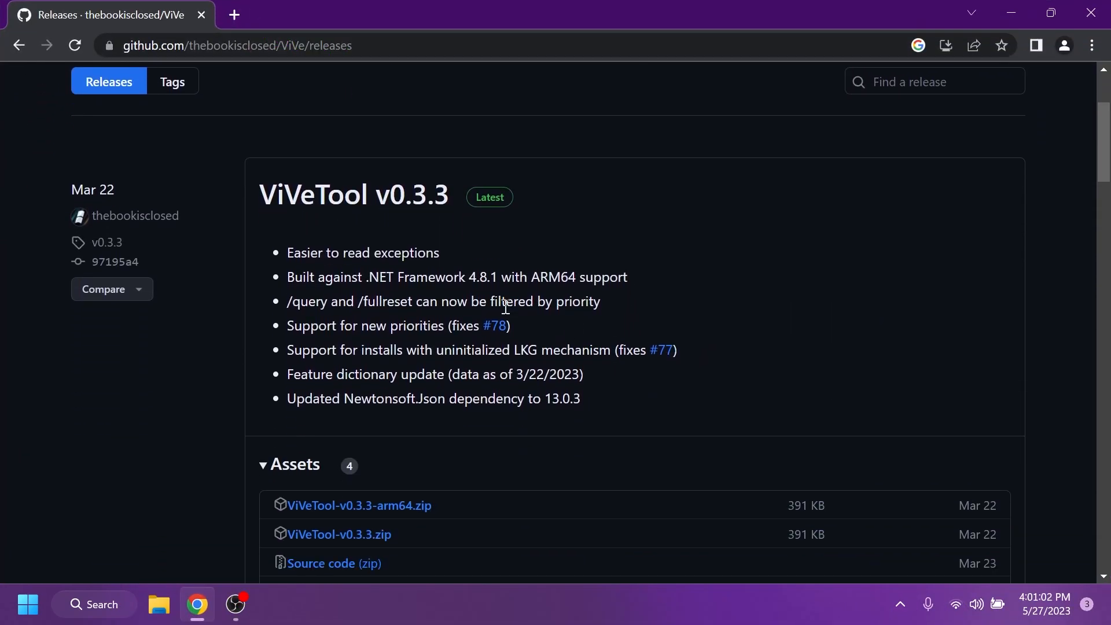
{"action": "mouse_move", "coordinate": [368, 538]}
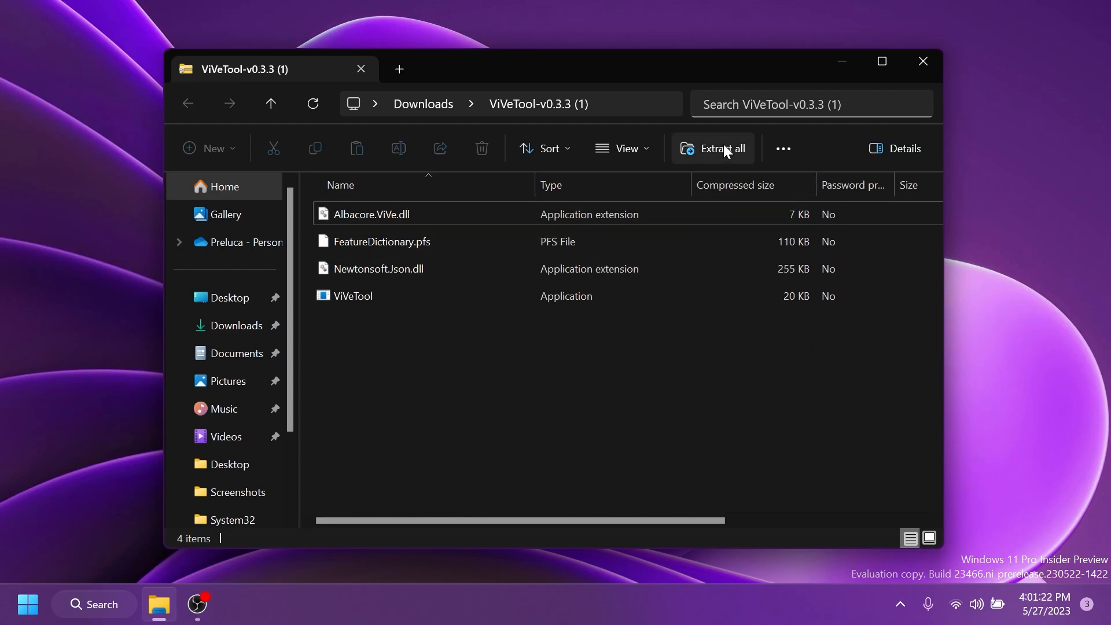
Step: Extract the ViVeTool zip into C:\Windows\System32, replacing existing files with admin permission
{"action": "left_click", "coordinate": [722, 148]}
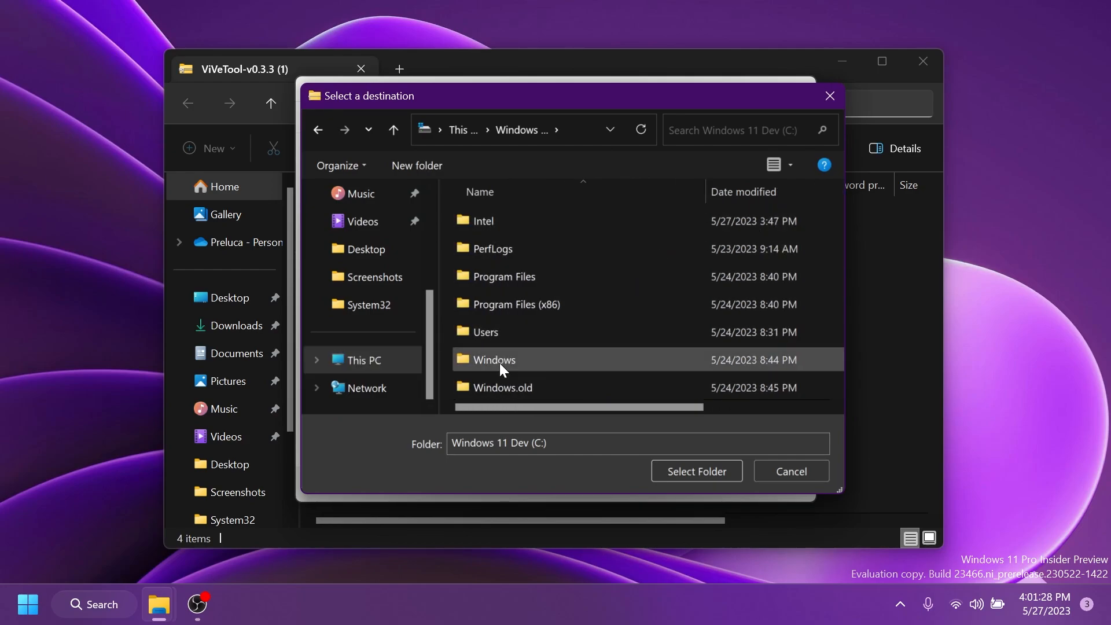
{"action": "double_click", "coordinate": [493, 360]}
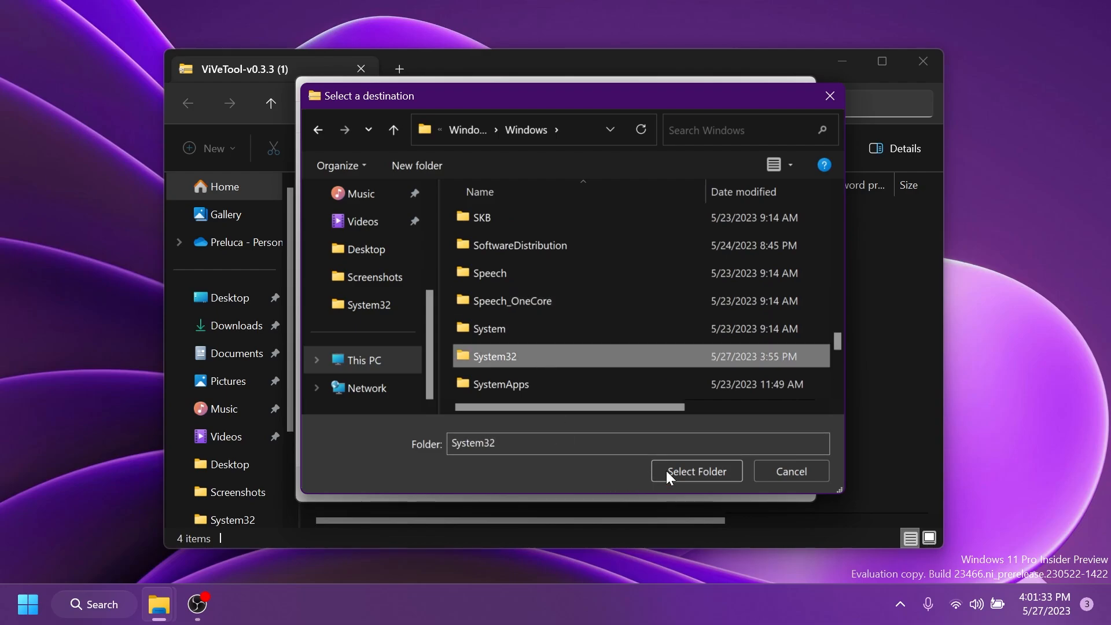
{"action": "left_click", "coordinate": [697, 471]}
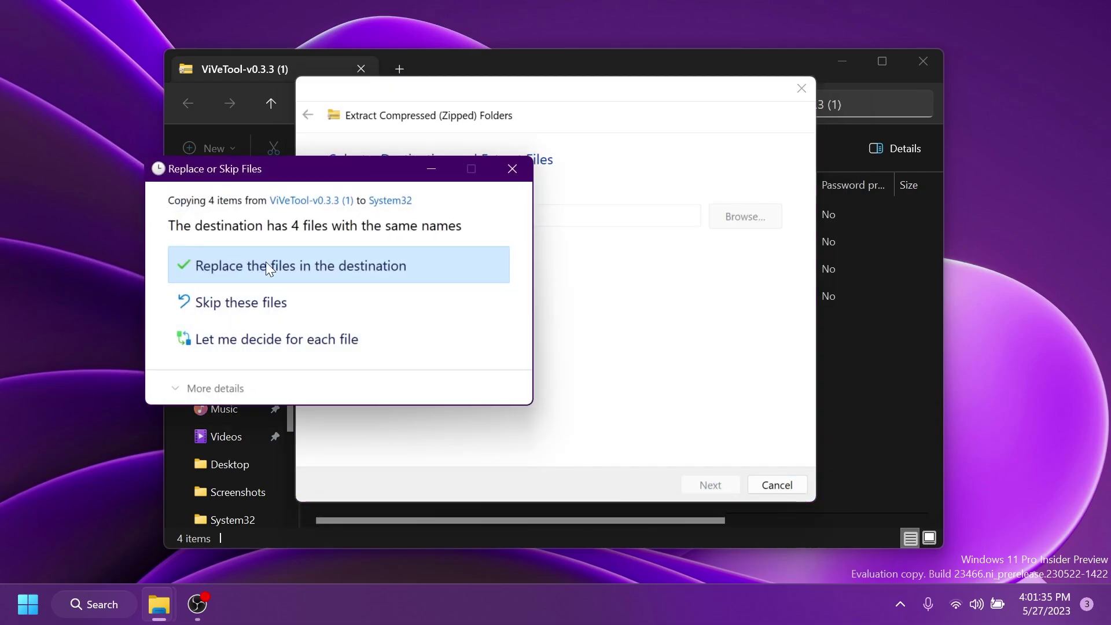
{"action": "left_click", "coordinate": [298, 266]}
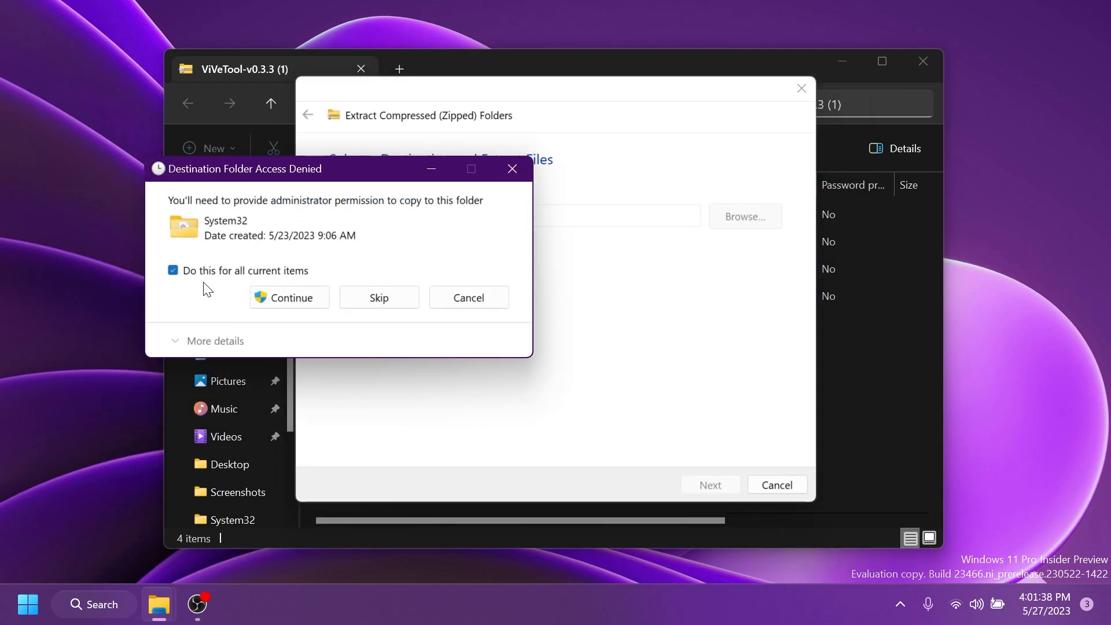
{"action": "left_click", "coordinate": [290, 298]}
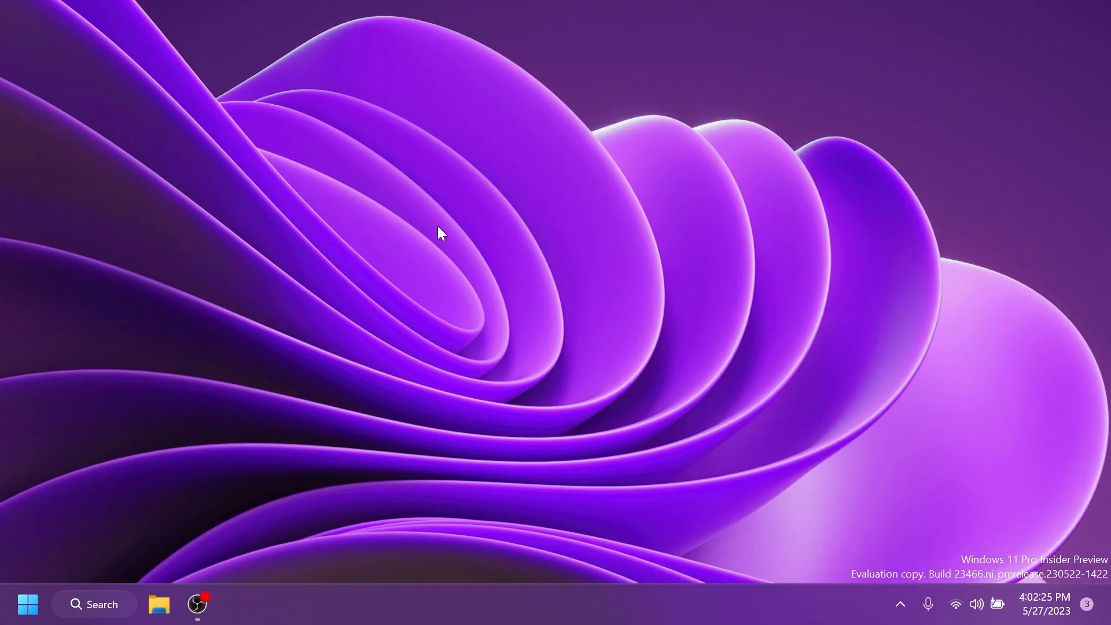
Step: Search for cmd and launch Command Prompt as administrator
{"action": "type", "text": "cmd"}
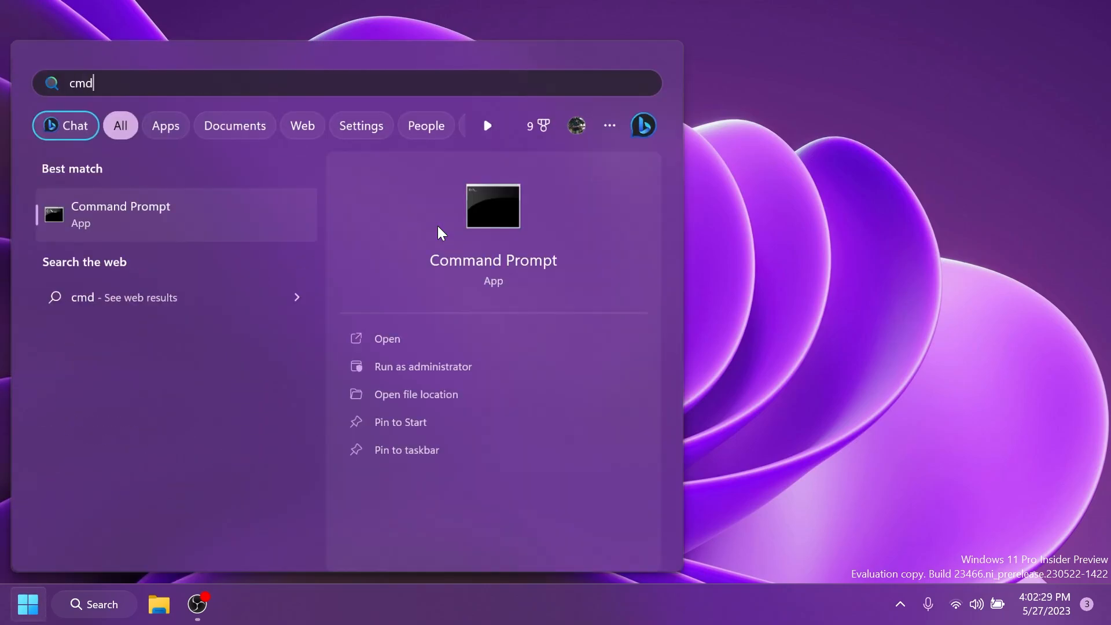
{"action": "mouse_move", "coordinate": [407, 369]}
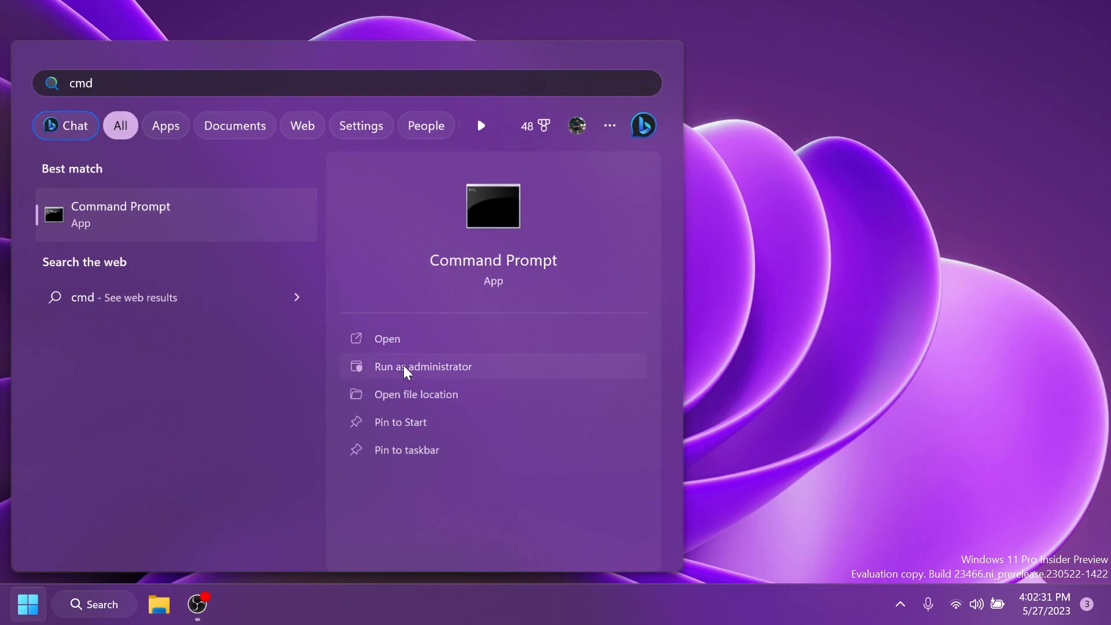
{"action": "left_click", "coordinate": [423, 366]}
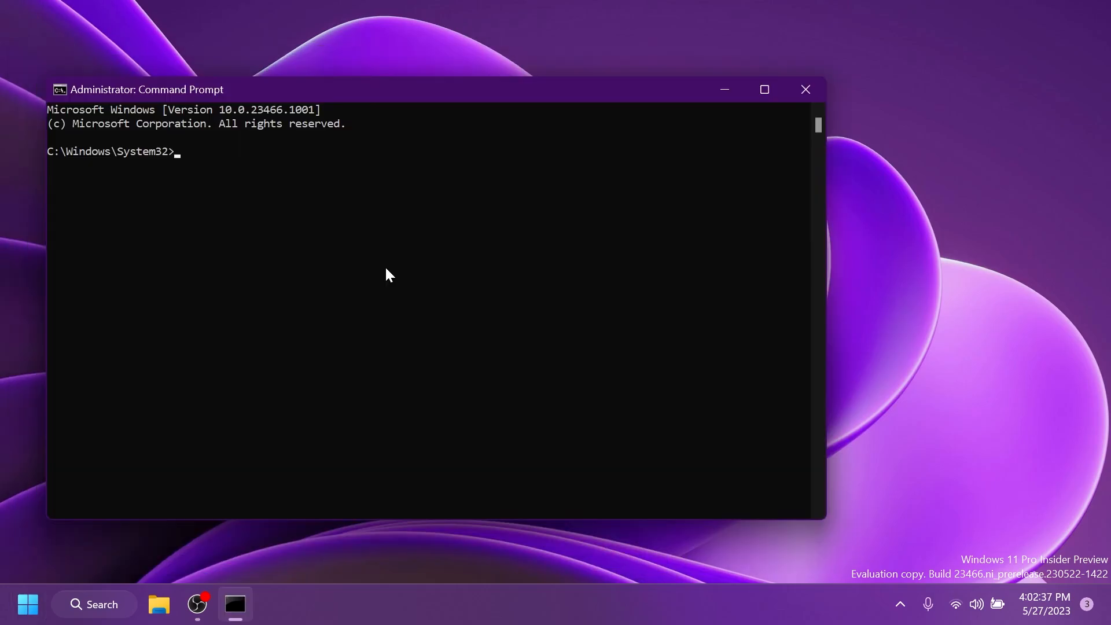
Step: Run 'vivetool /enable /id:29785186' and close the Command Prompt window
{"action": "type", "text": "vivetool /enable /id:29785186"}
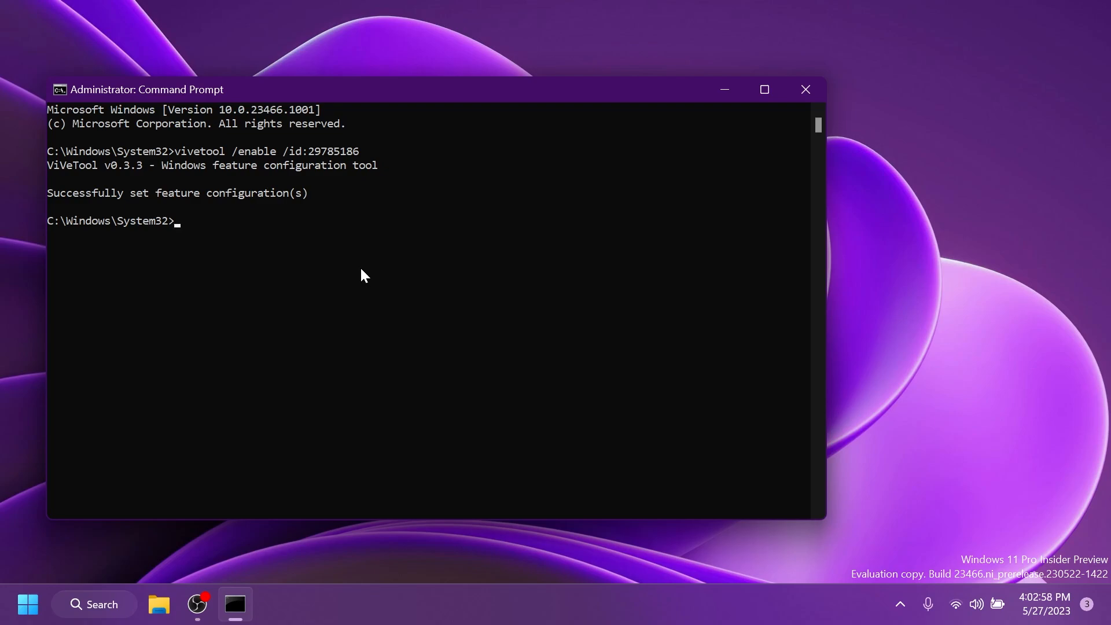
{"action": "mouse_move", "coordinate": [238, 228]}
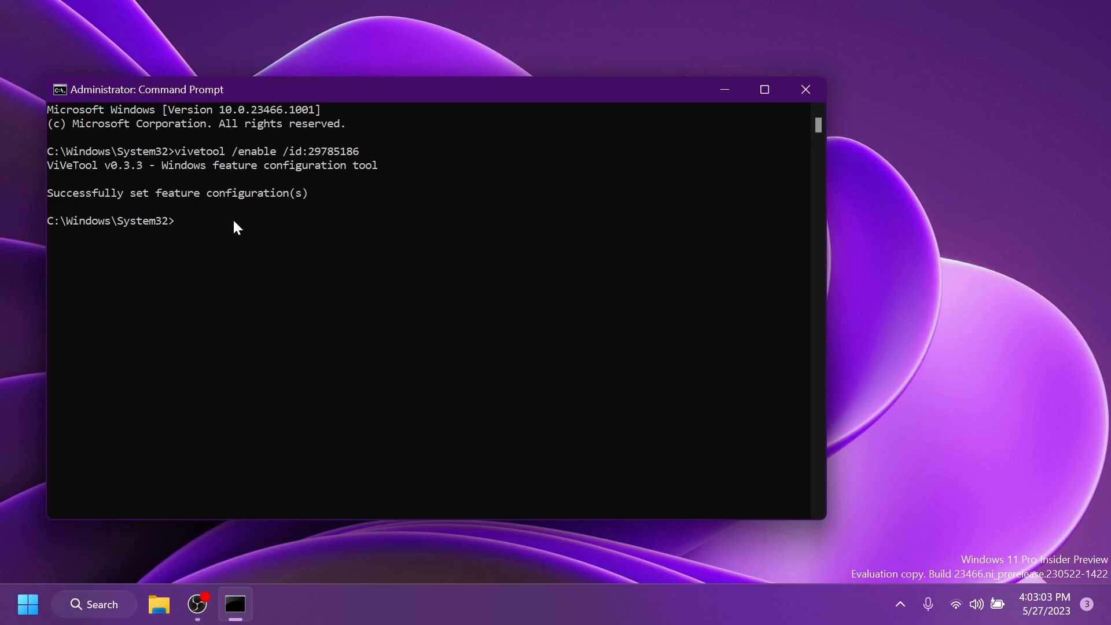
{"action": "mouse_move", "coordinate": [188, 212]}
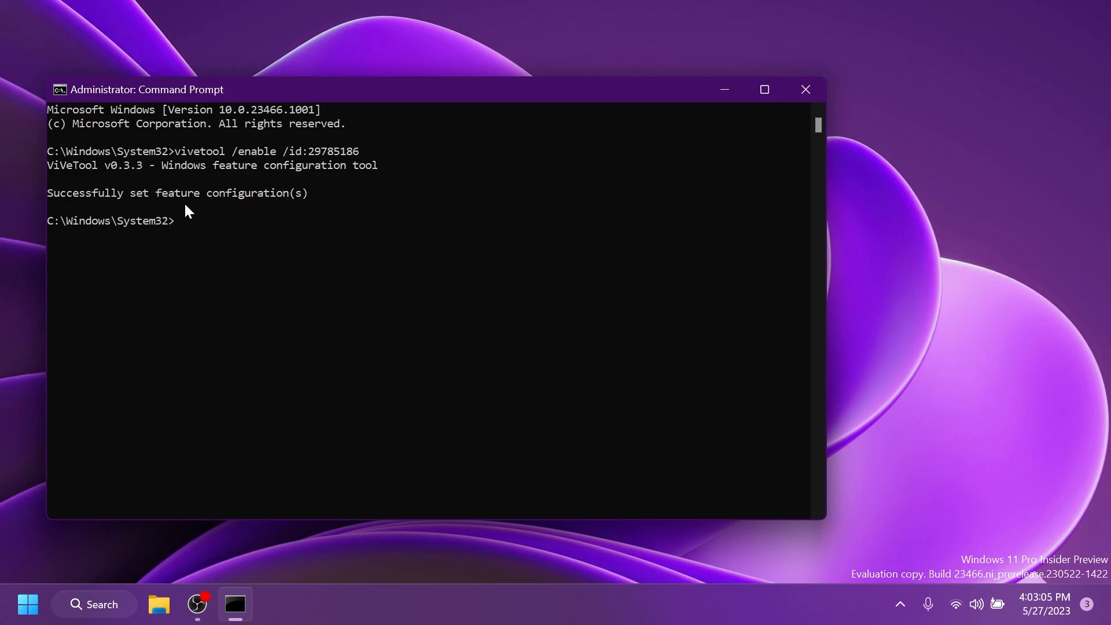
{"action": "left_click", "coordinate": [806, 88]}
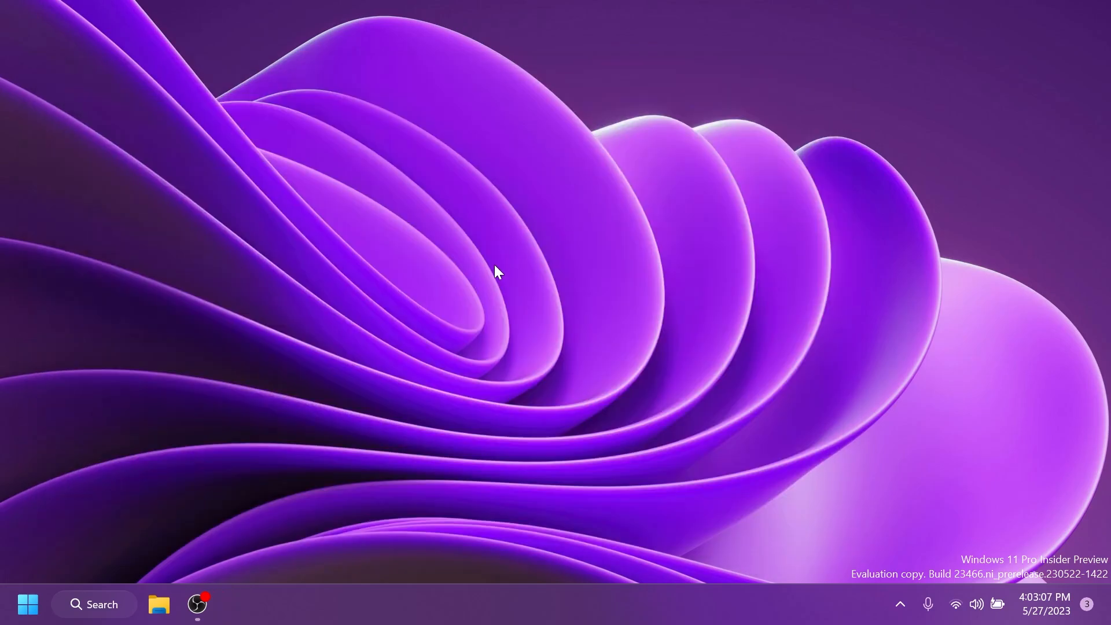
{"action": "mouse_move", "coordinate": [514, 593]}
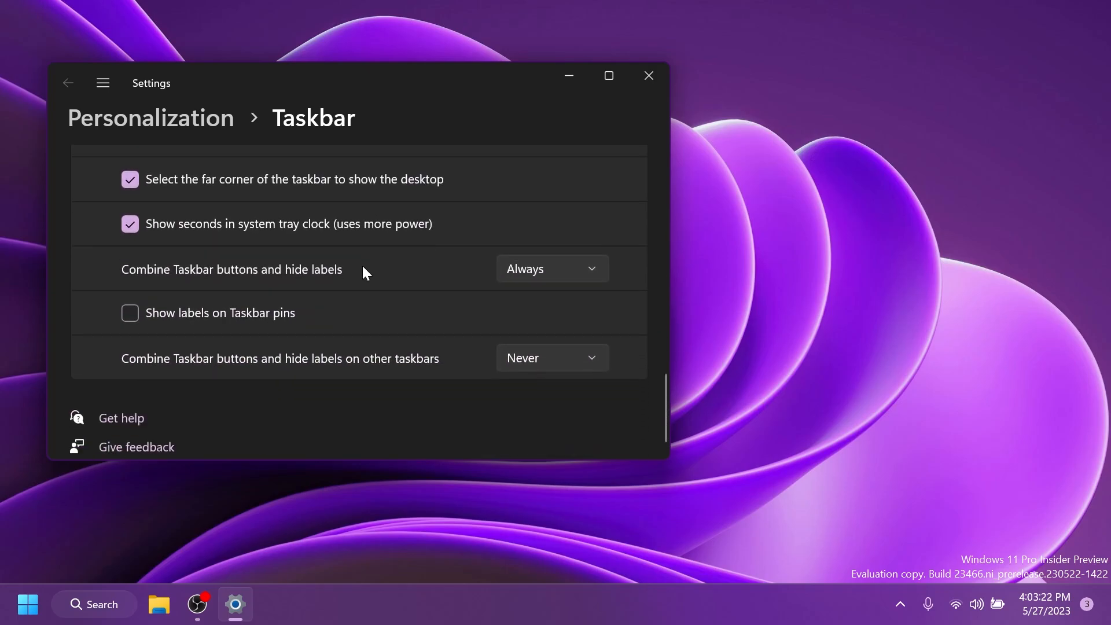
{"action": "mouse_move", "coordinate": [345, 349]}
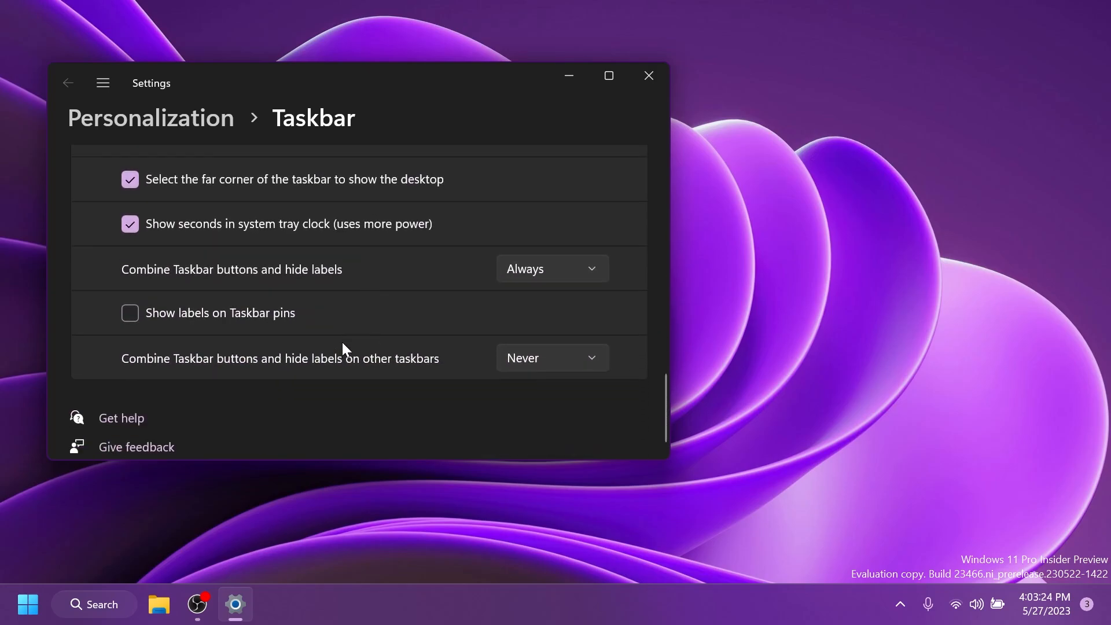
{"action": "mouse_move", "coordinate": [220, 279]}
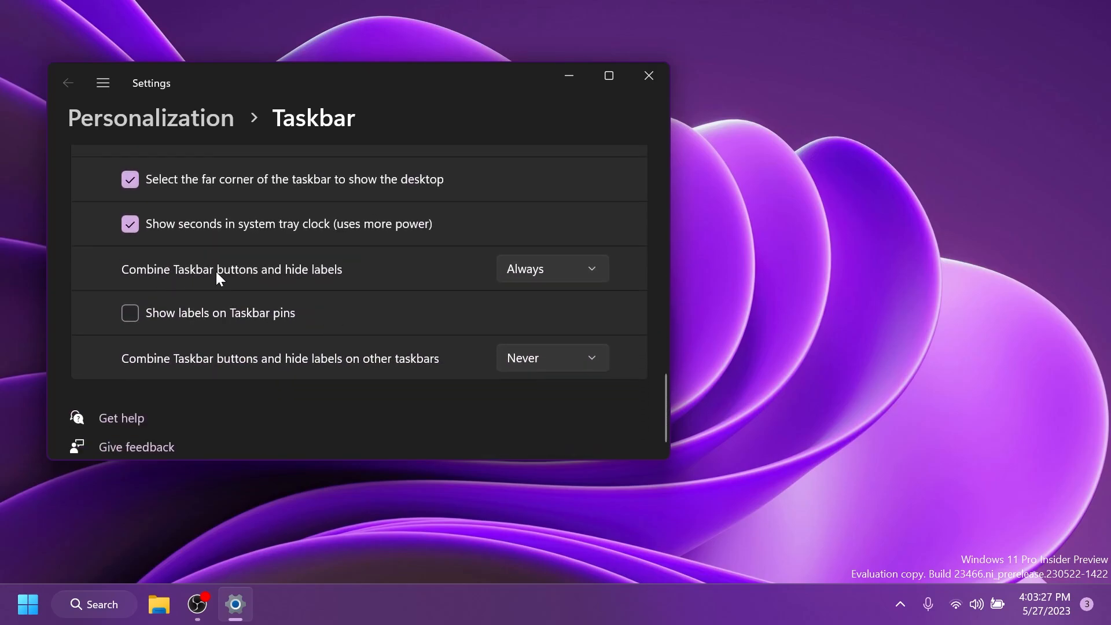
Step: Set 'Combine Taskbar buttons and hide labels' to Never in Taskbar settings
{"action": "left_click", "coordinate": [552, 269]}
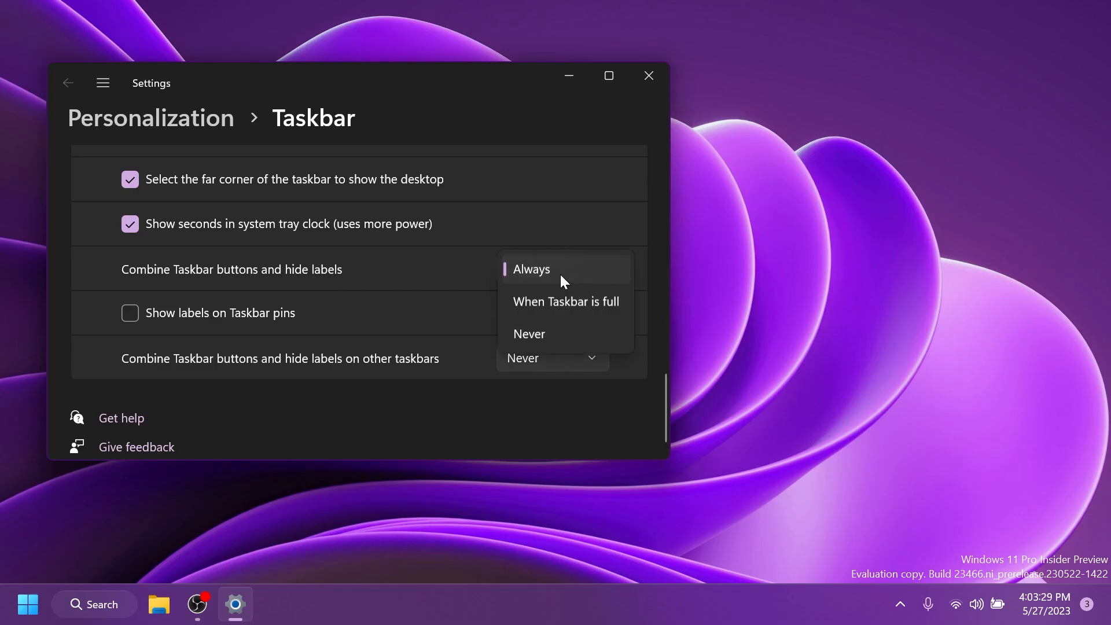
{"action": "mouse_move", "coordinate": [521, 341]}
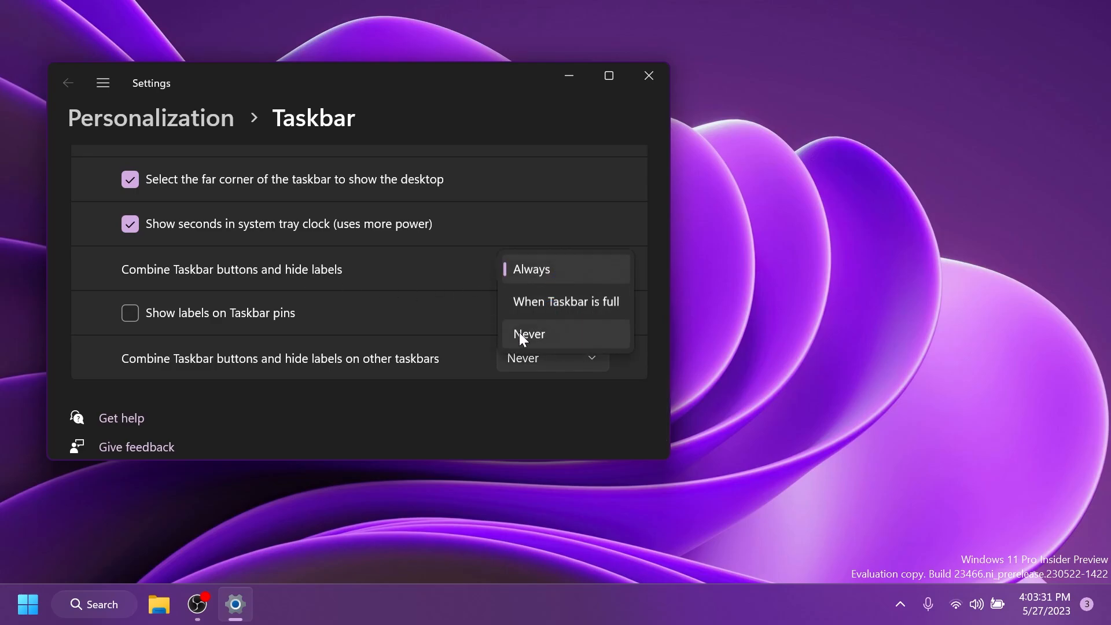
{"action": "left_click", "coordinate": [529, 334]}
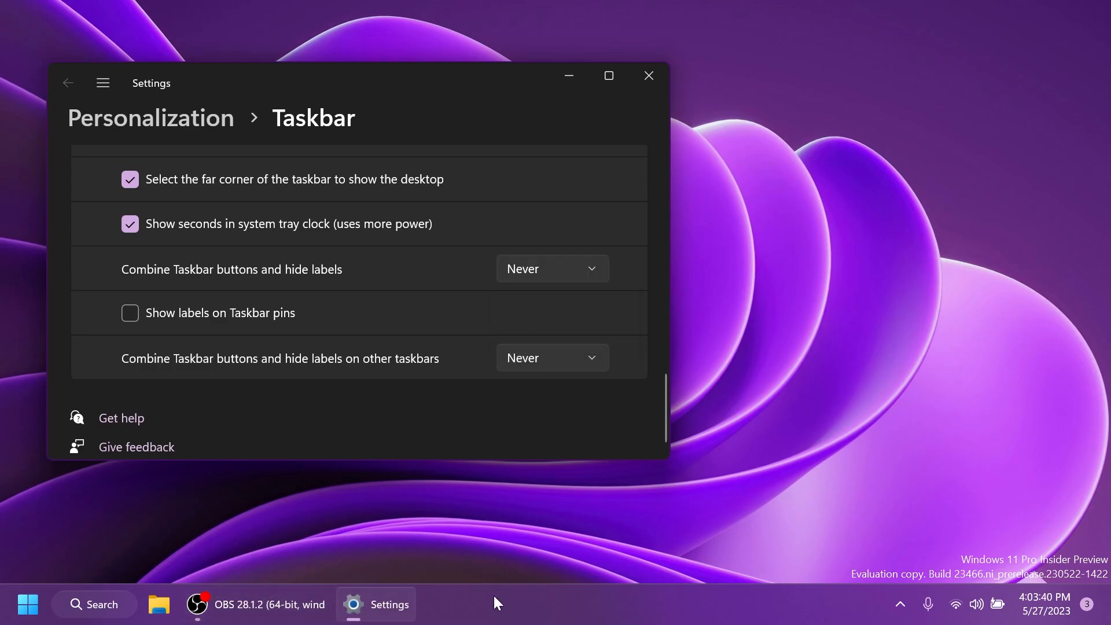
{"action": "left_click", "coordinate": [552, 269]}
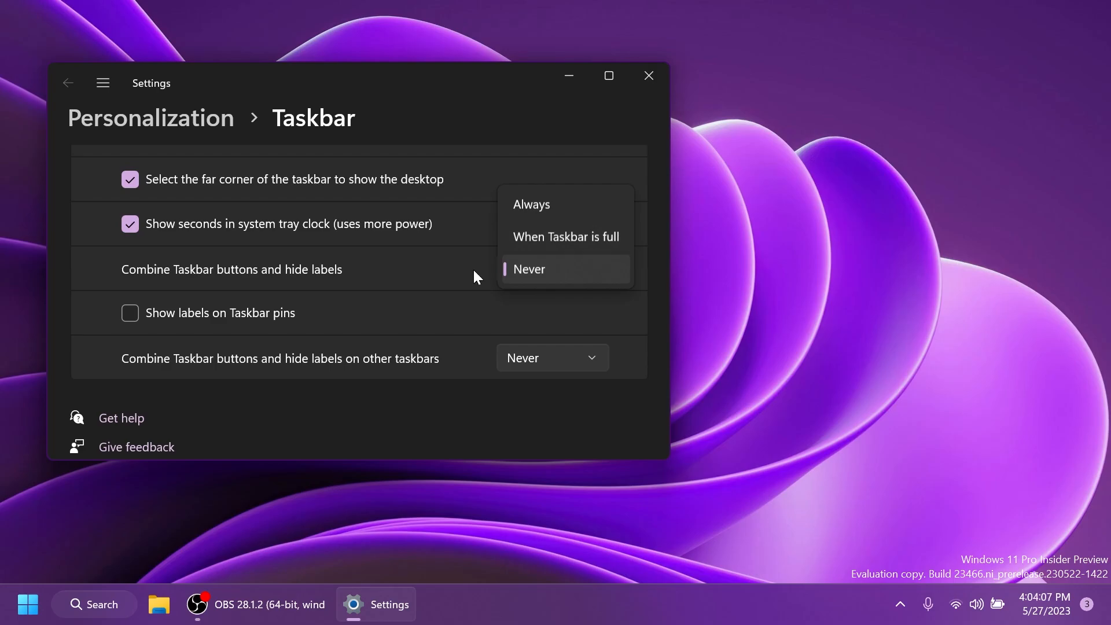
{"action": "left_click", "coordinate": [529, 269]}
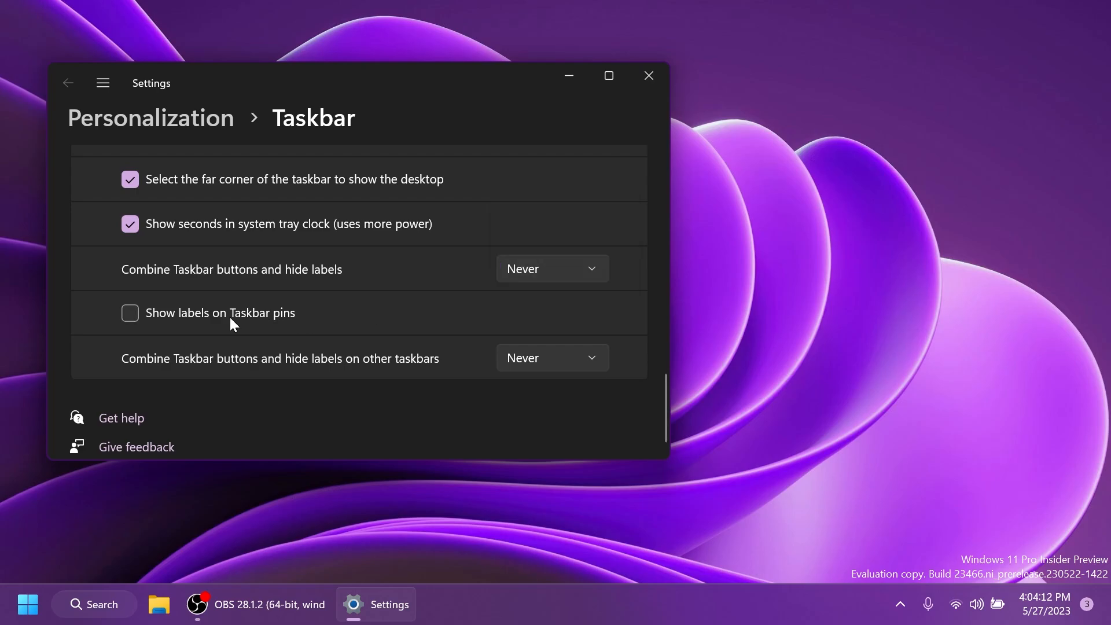
{"action": "mouse_move", "coordinate": [180, 325]}
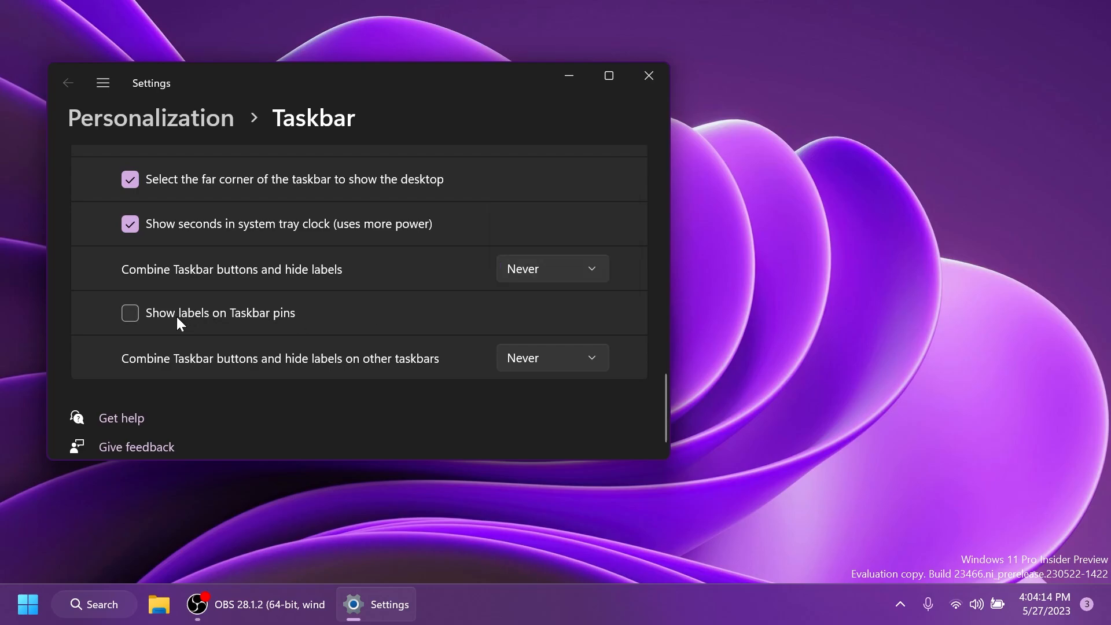
{"action": "mouse_move", "coordinate": [201, 324]}
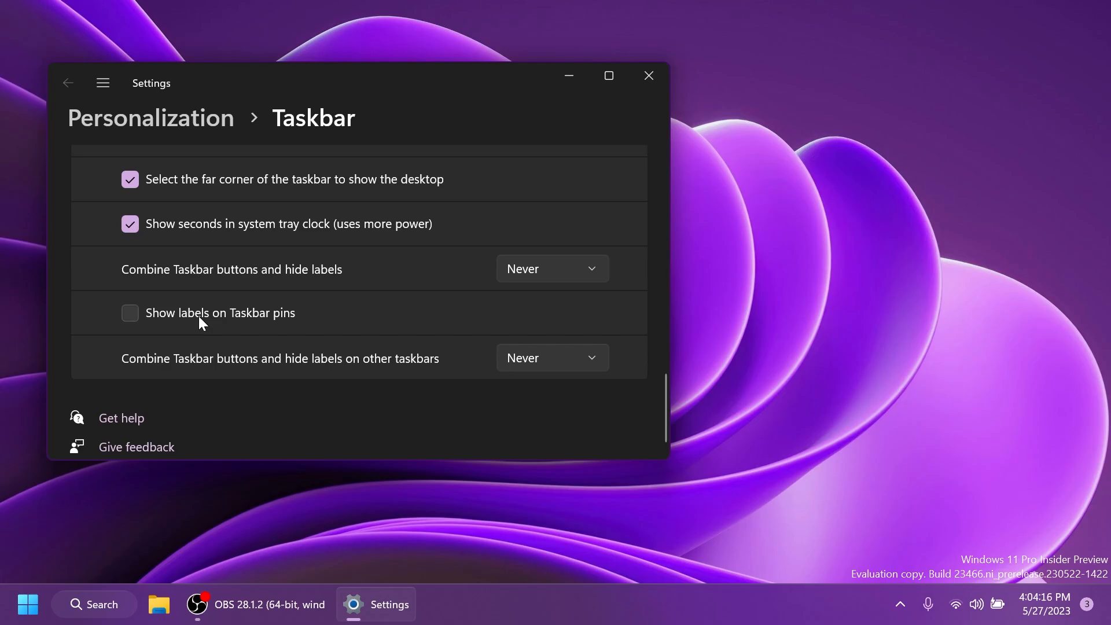
Step: Turn on 'Show labels on Taskbar pins'
{"action": "left_click", "coordinate": [129, 312]}
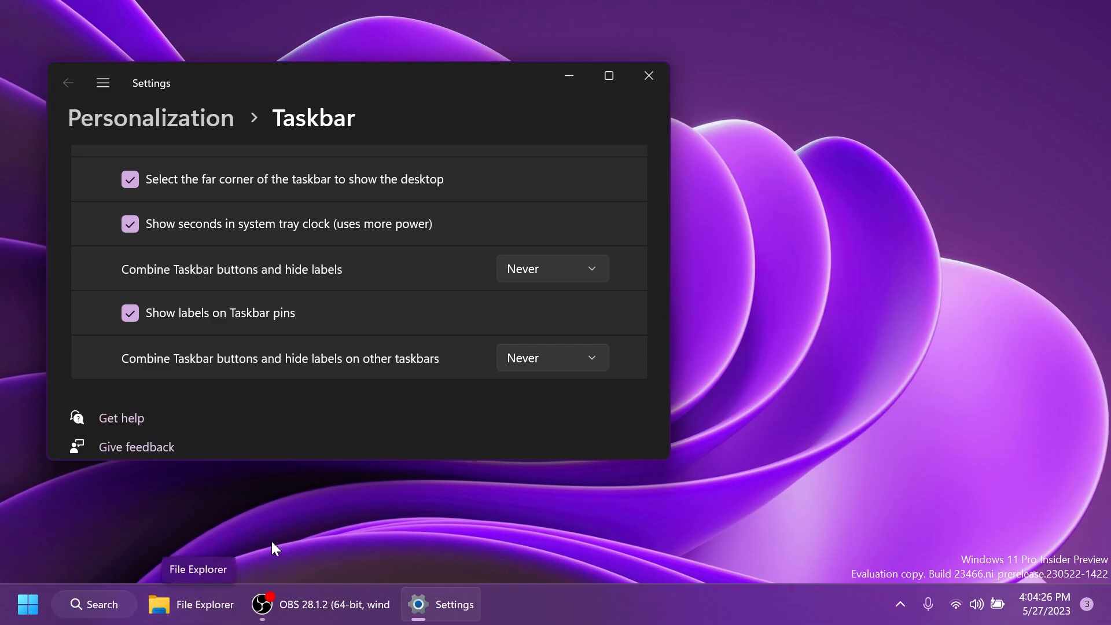
{"action": "mouse_move", "coordinate": [273, 546]}
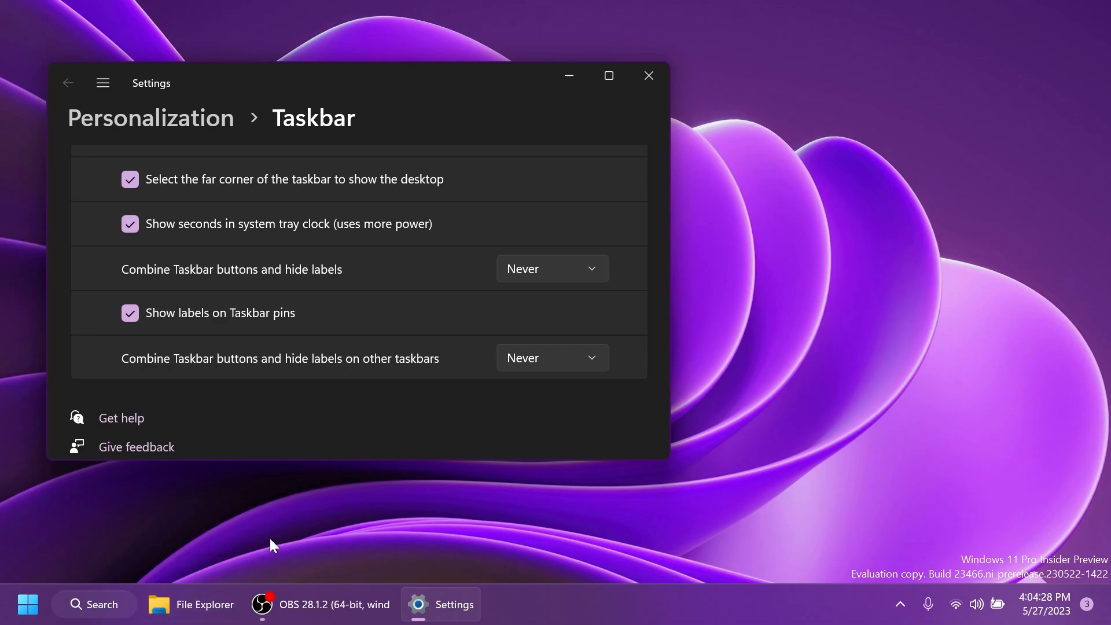
{"action": "mouse_move", "coordinate": [332, 514]}
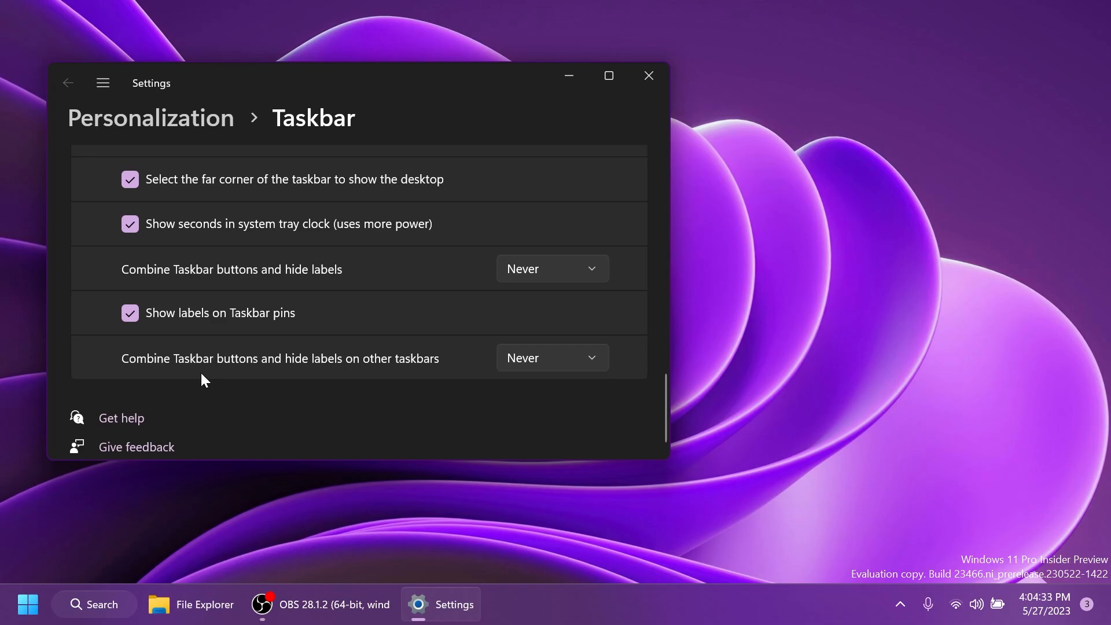
{"action": "mouse_move", "coordinate": [432, 380]}
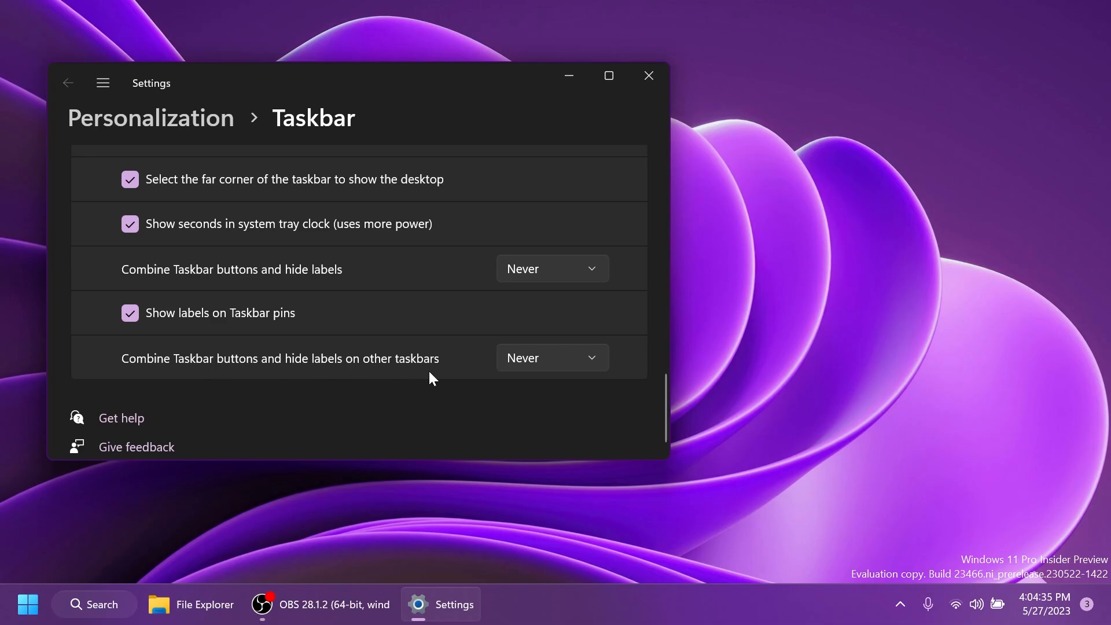
{"action": "mouse_move", "coordinate": [519, 402]}
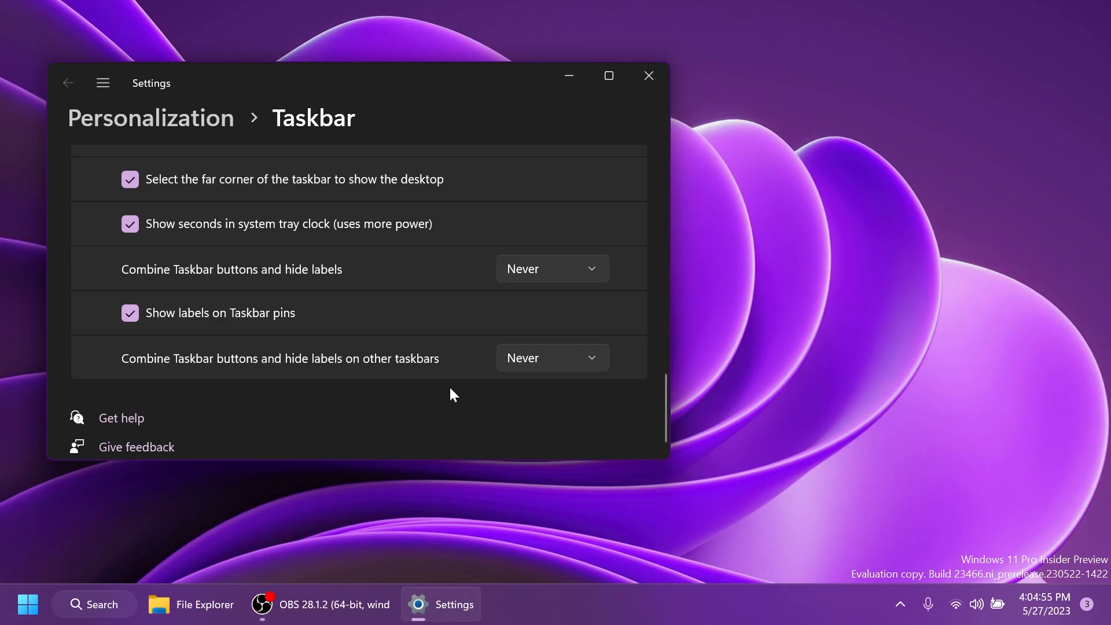
Step: Set Taskbar alignment to Center and return to the System settings page
{"action": "scroll", "scroll_direction": "up", "scroll_amount": 3}
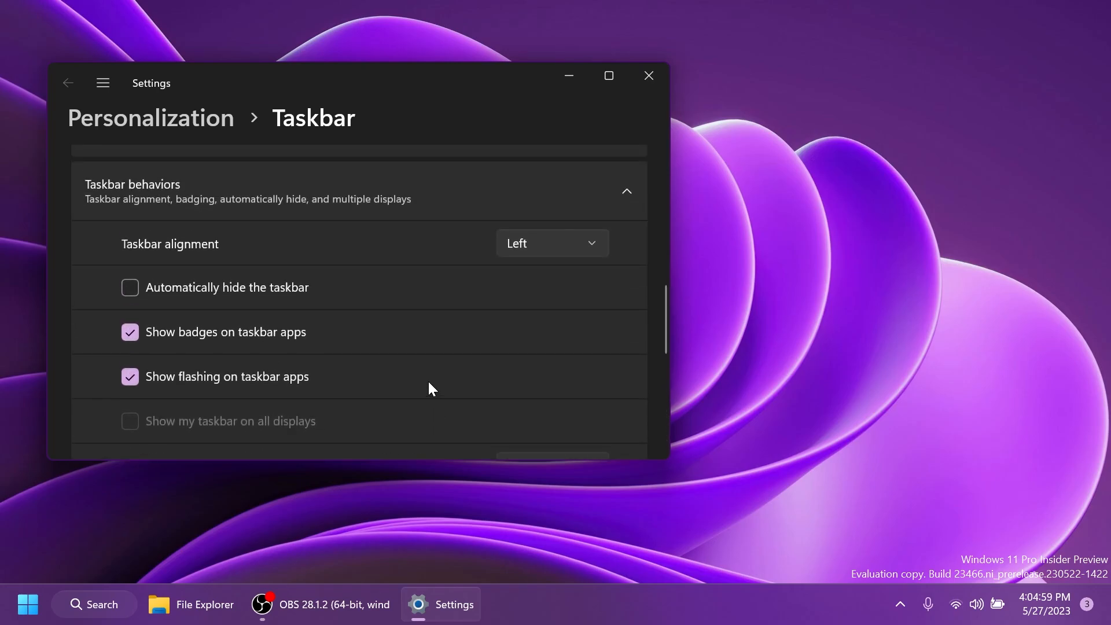
{"action": "left_click", "coordinate": [553, 243]}
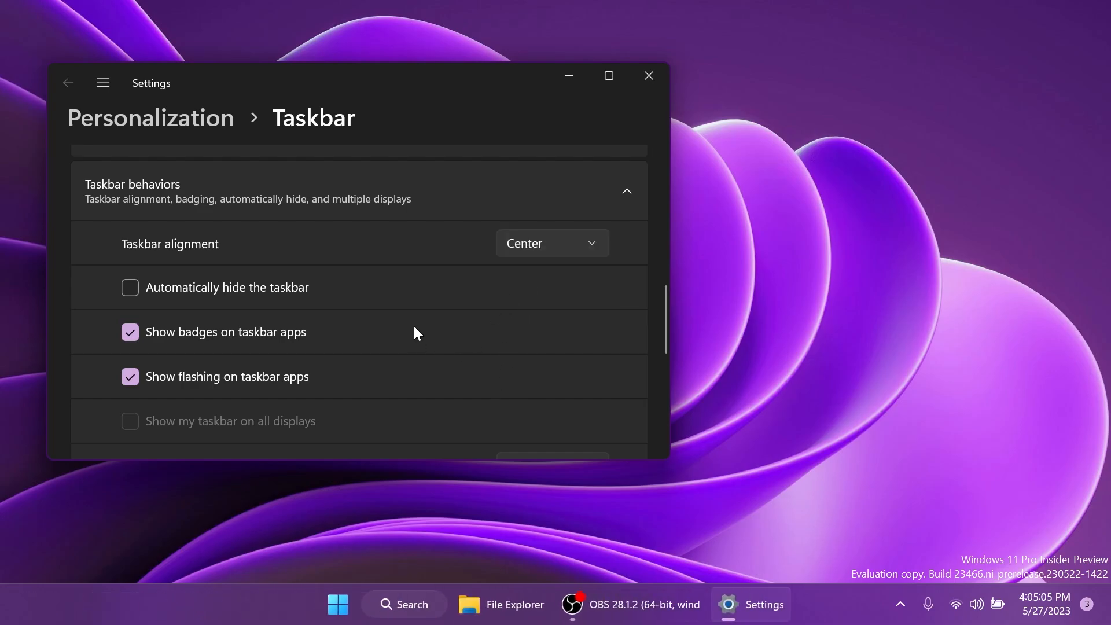
{"action": "scroll", "scroll_direction": "down", "scroll_amount": 3}
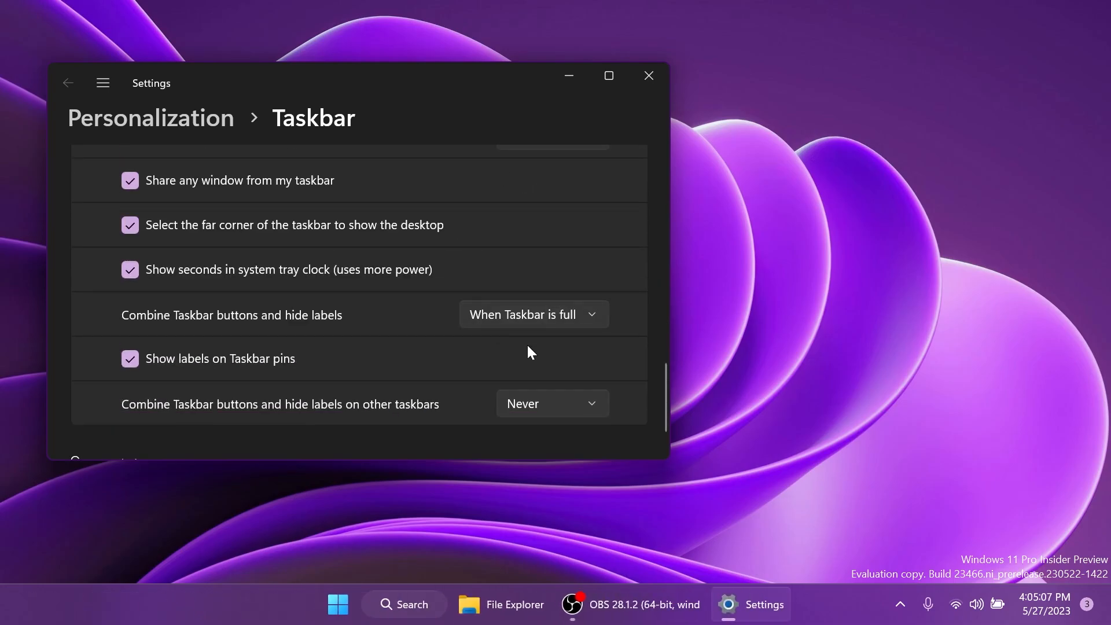
{"action": "left_click", "coordinate": [405, 604]}
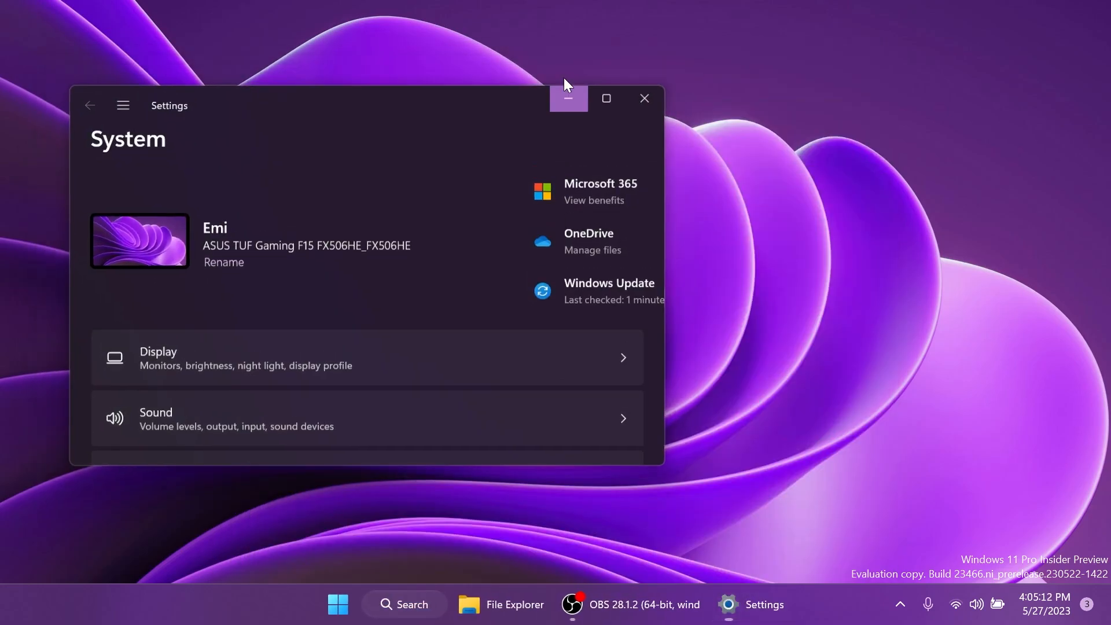
Step: Minimize Settings to reveal the taskbar with separate labelled app buttons
{"action": "left_click", "coordinate": [569, 99]}
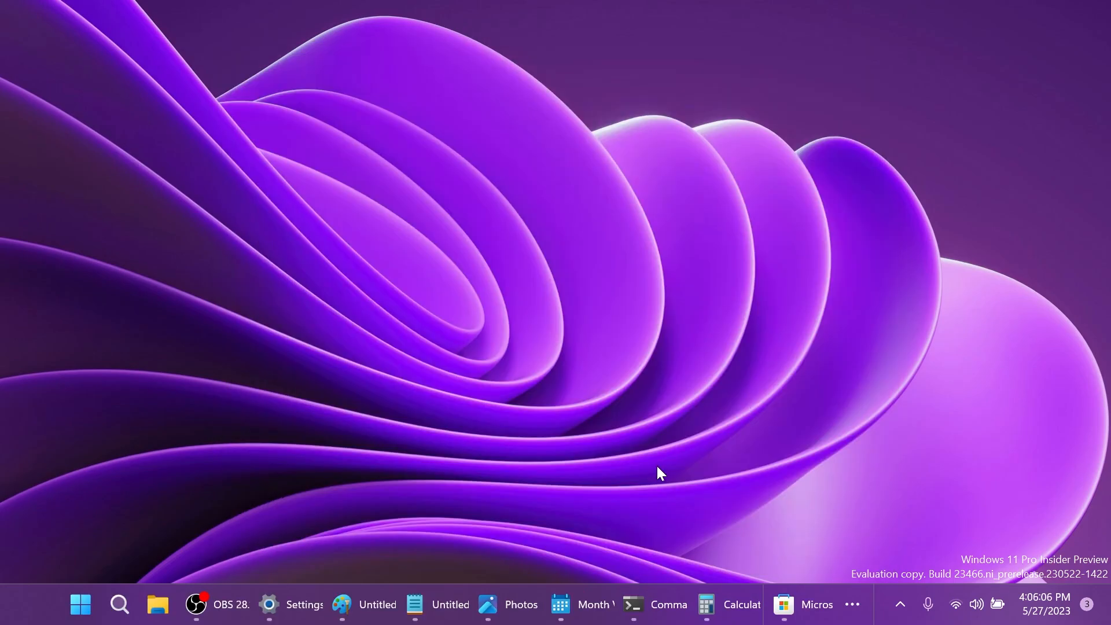
{"action": "mouse_move", "coordinate": [706, 489]}
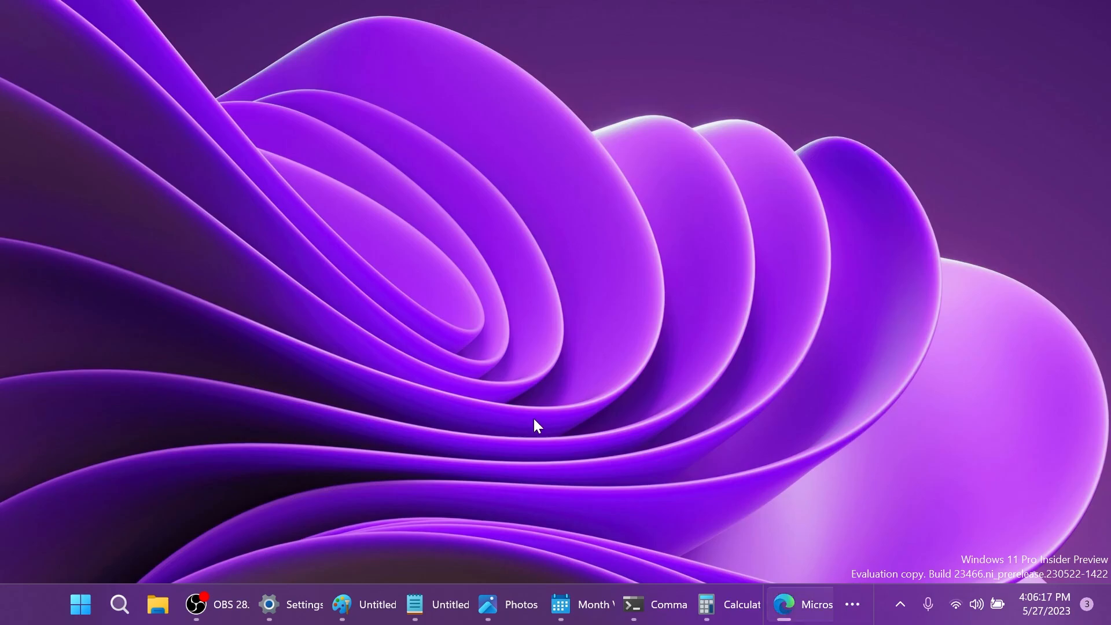
{"action": "mouse_move", "coordinate": [836, 614]}
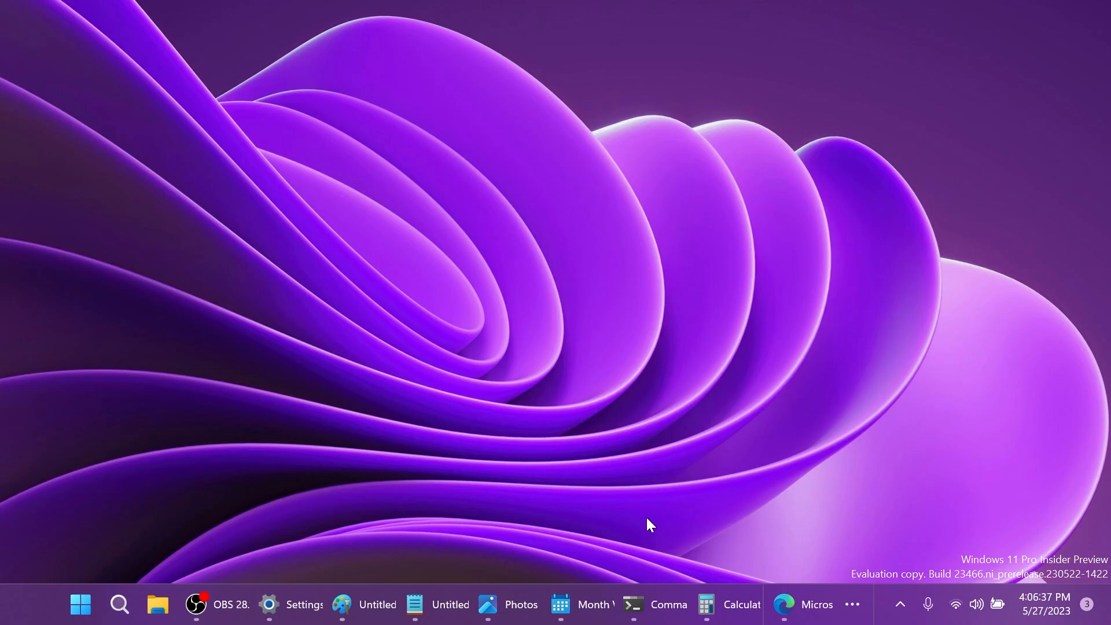
{"action": "mouse_move", "coordinate": [532, 292]}
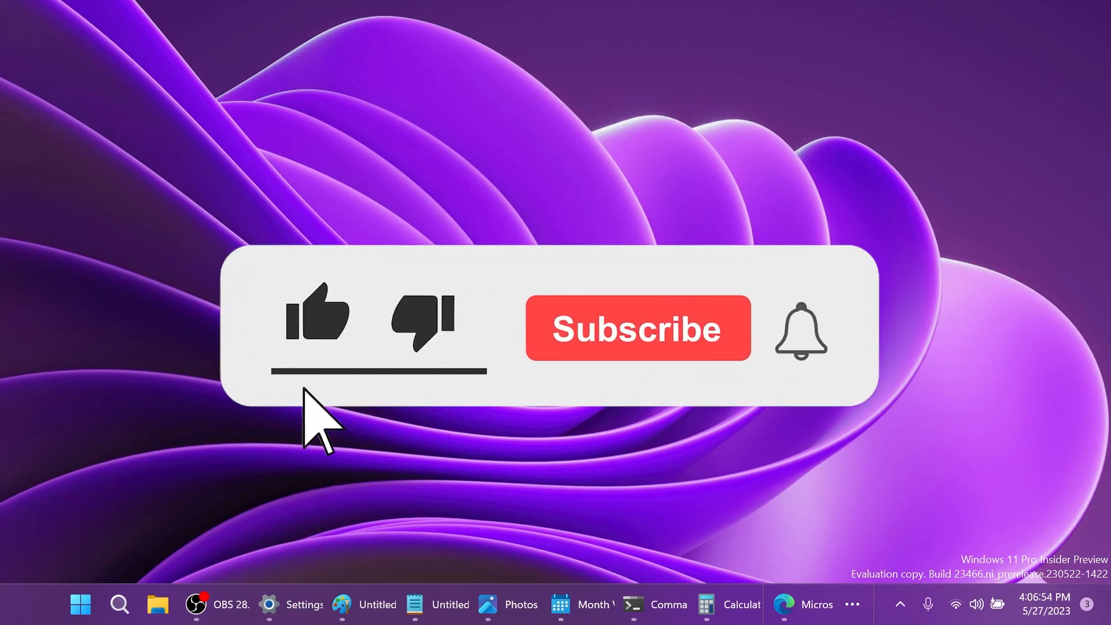
{"action": "left_click", "coordinate": [639, 329]}
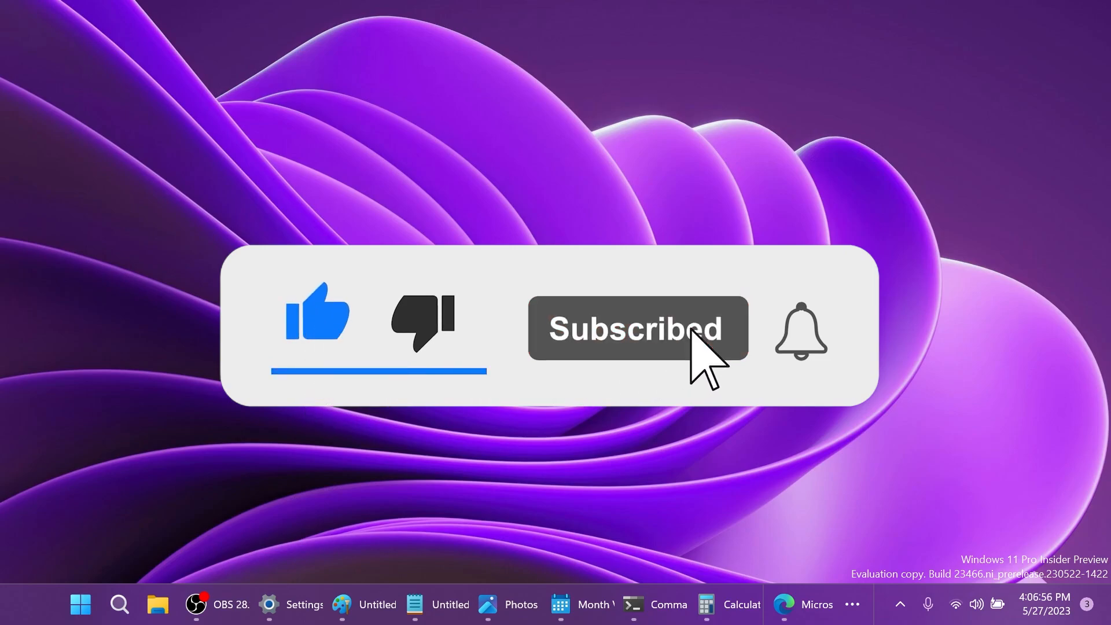